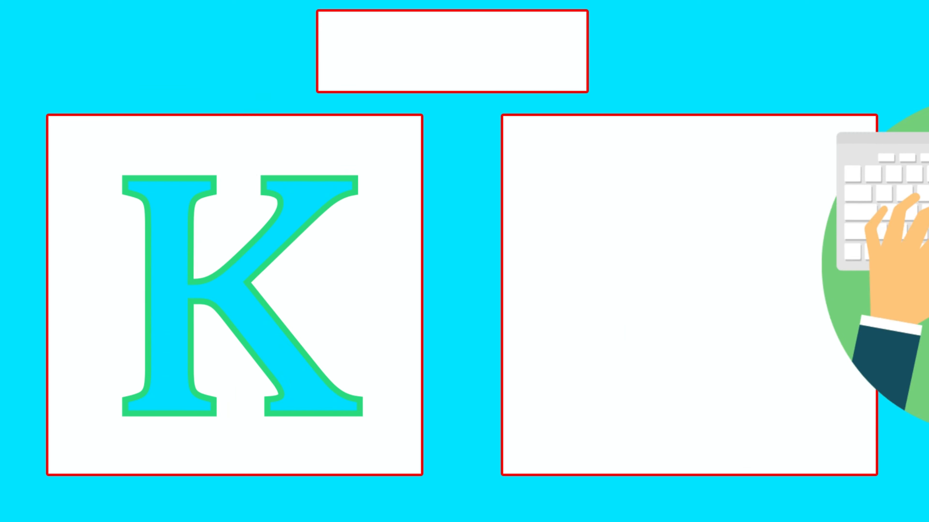
{"action": "type", "text": "Key"}
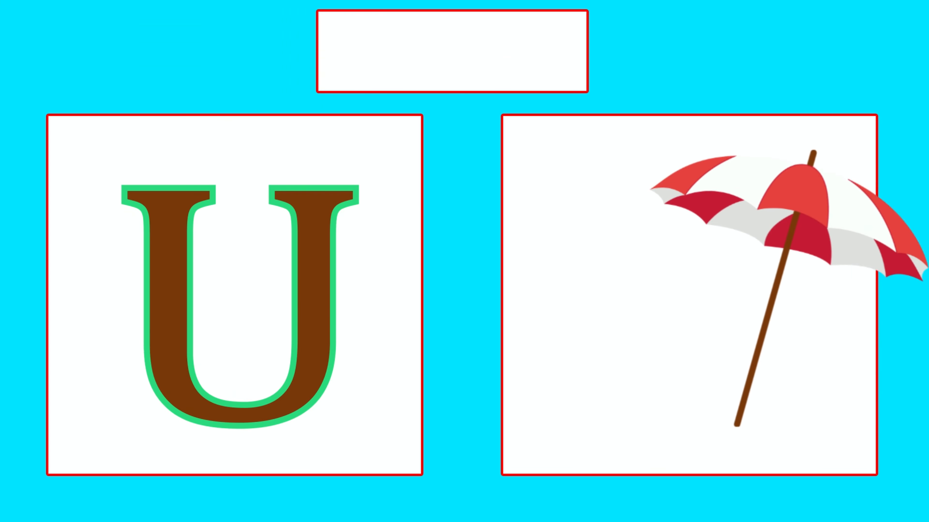
{"action": "type", "text": "Umbrel"}
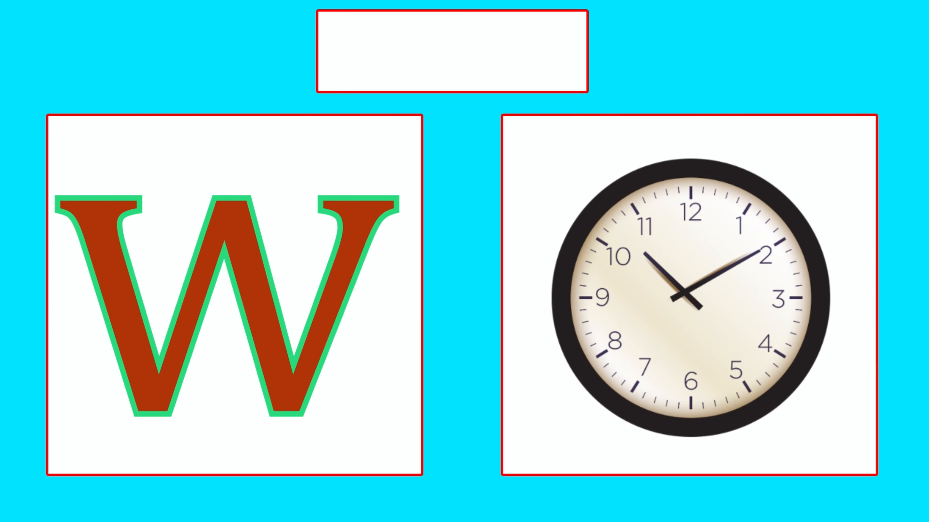
{"action": "type", "text": "Watch"}
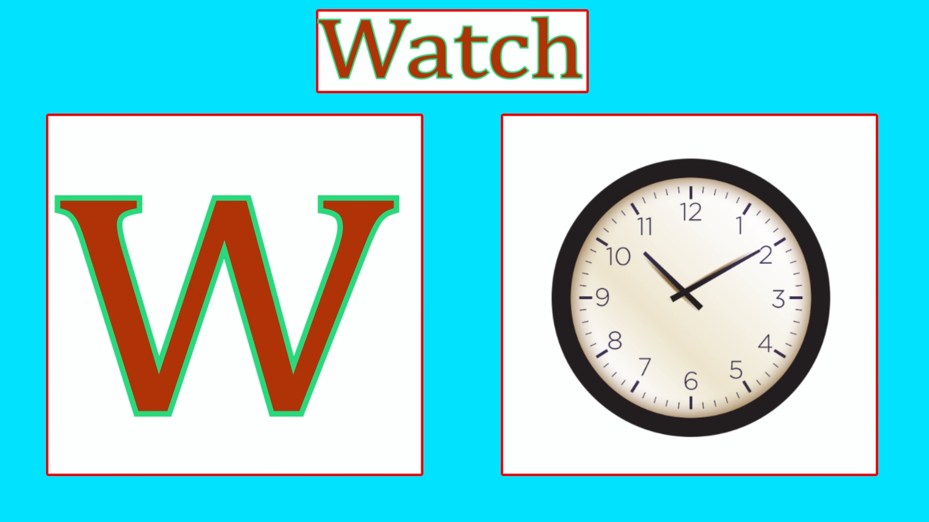